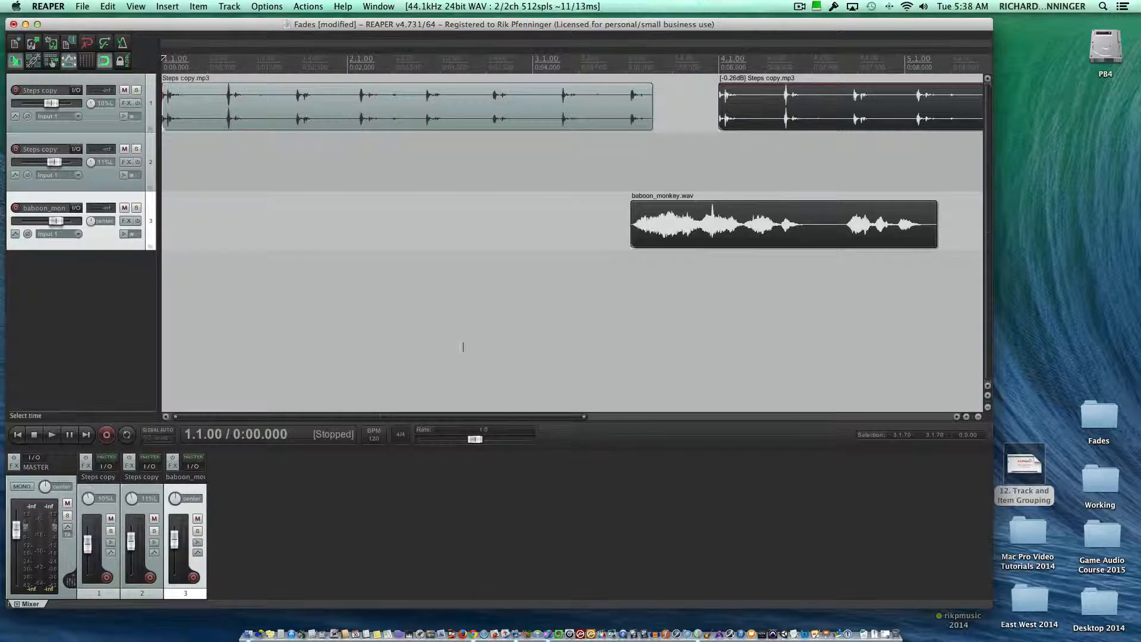
# Deselect all audio items and move the edit cursor back to the project start
pyautogui.click(308, 62)
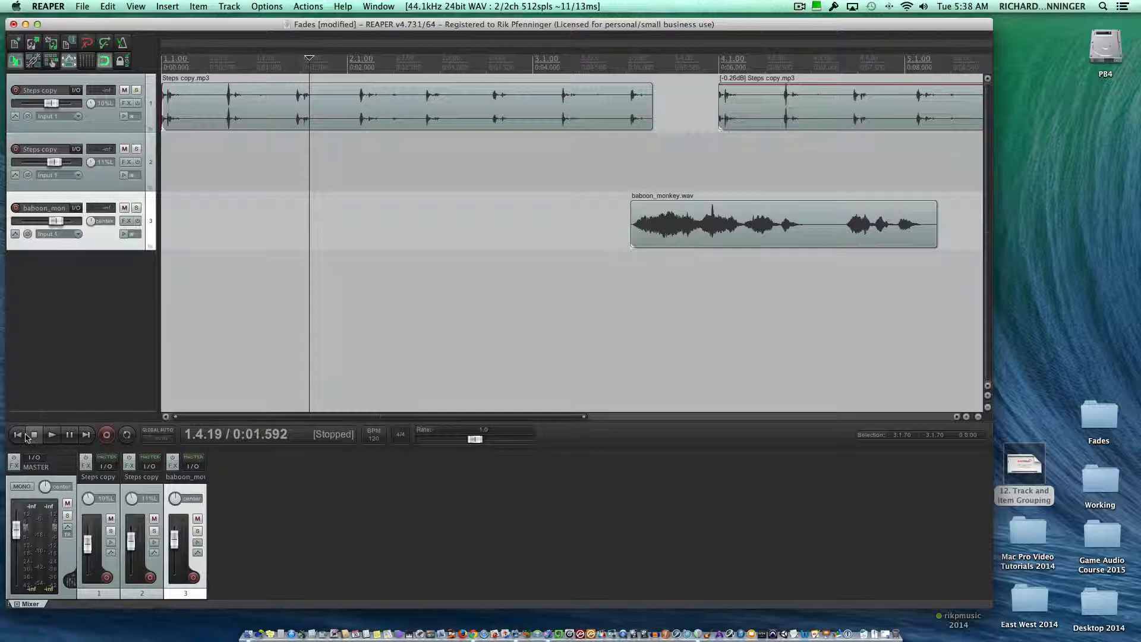
pyautogui.click(17, 435)
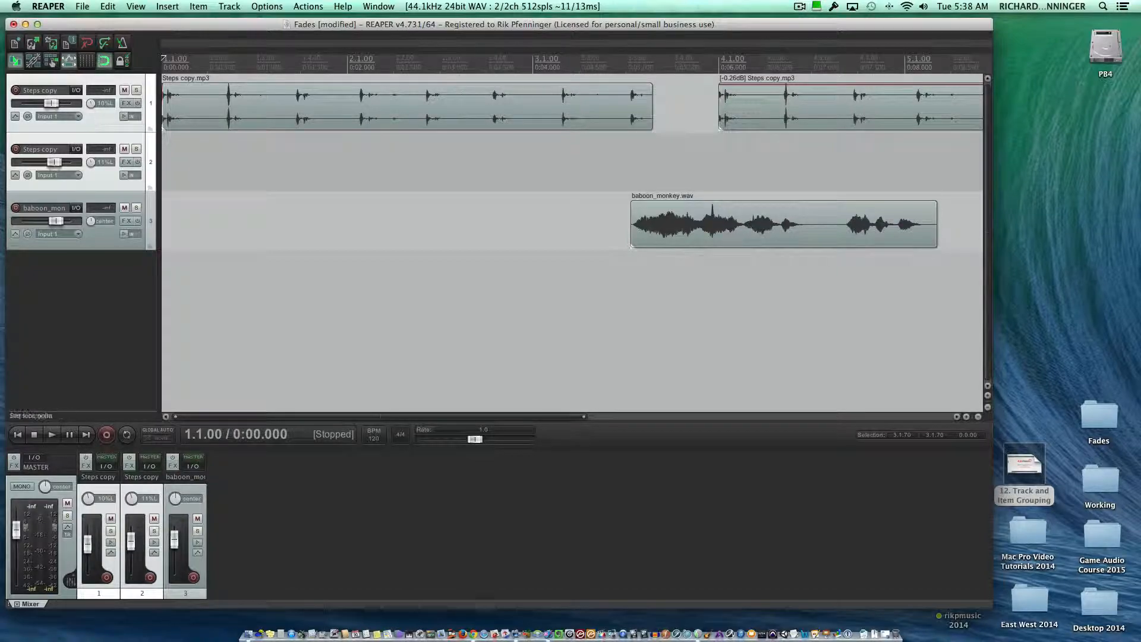
# Enable Group 1 for both Steps copy tracks with Volume and Pan Master/Slave ticked
pyautogui.click(228, 6)
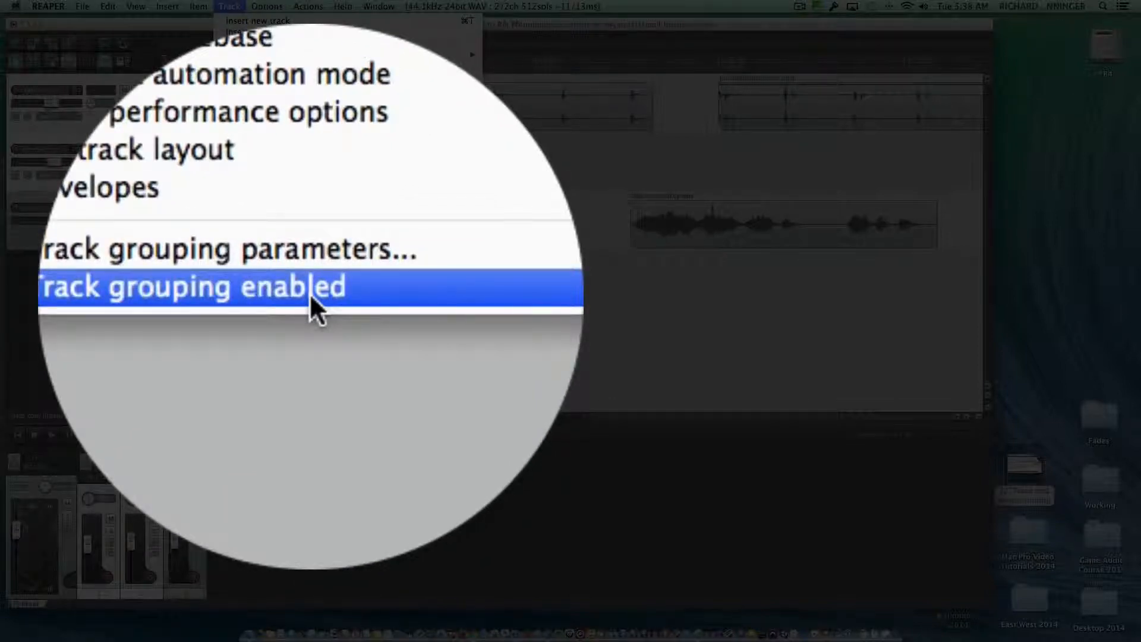
pyautogui.moveTo(317, 295)
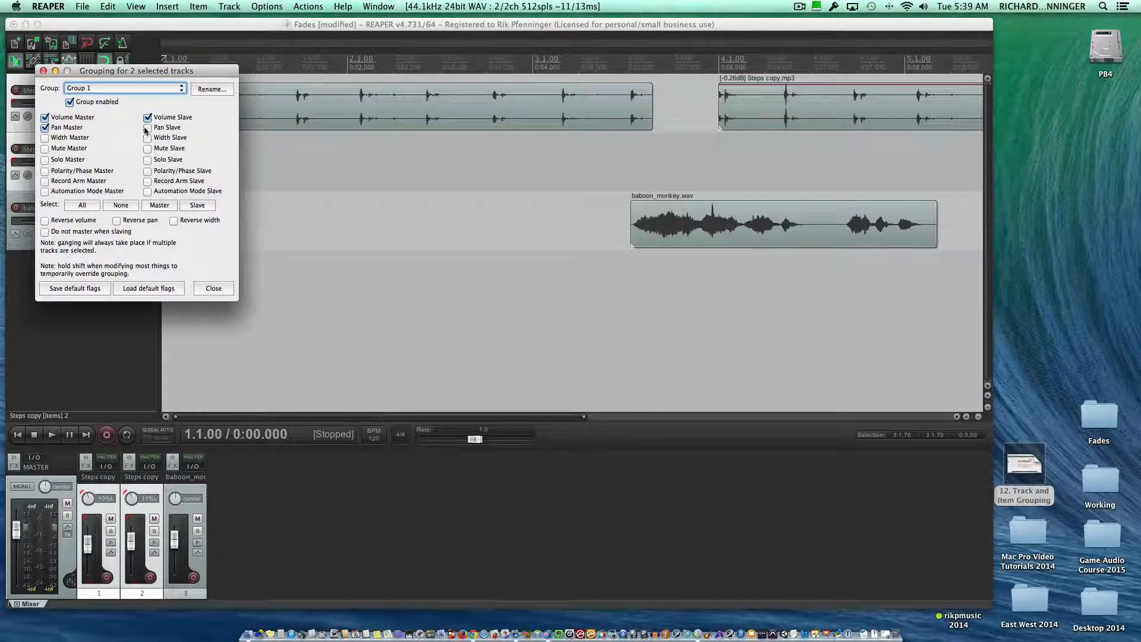
pyautogui.click(148, 127)
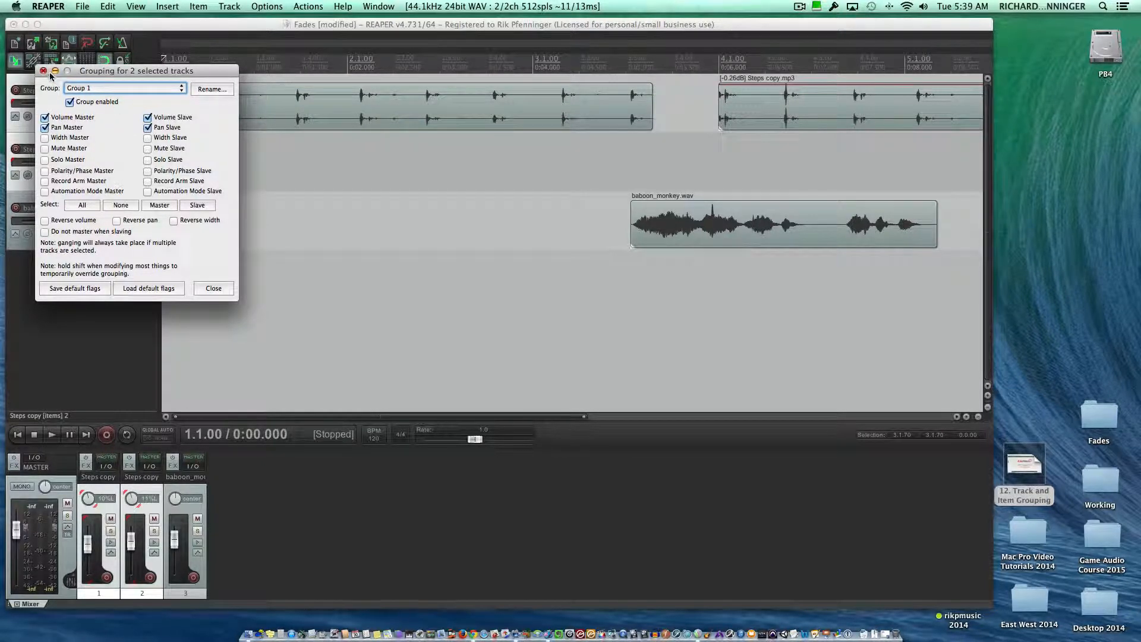
# Adjust track 1's volume and pan so grouped track 2 follows, ending at 12% left
pyautogui.click(213, 288)
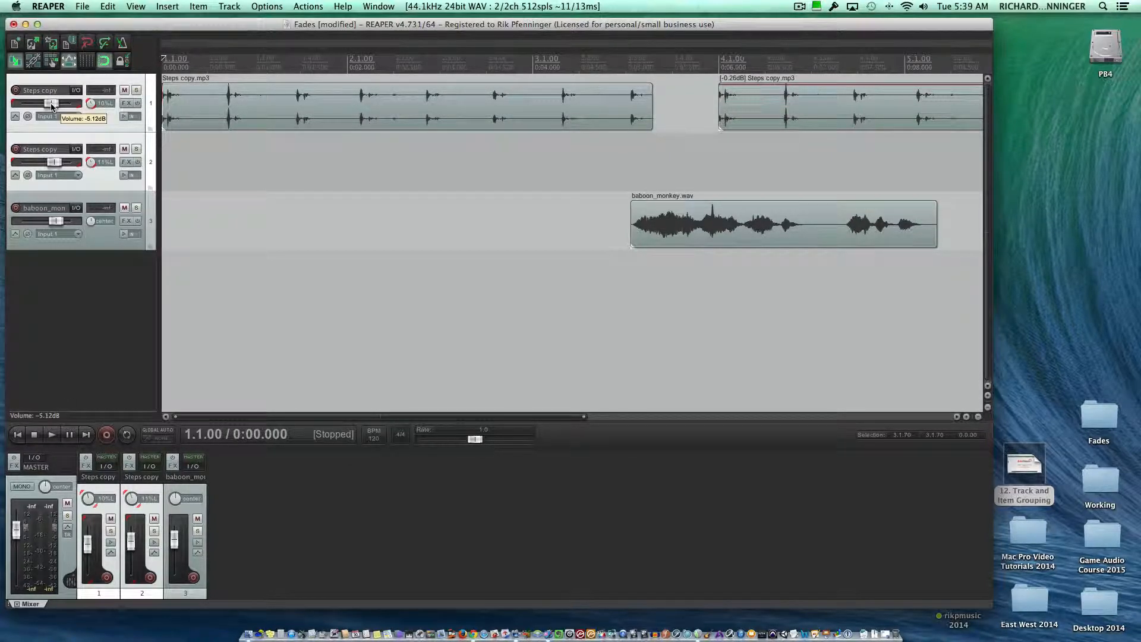
pyautogui.moveTo(53, 103); pyautogui.dragTo(59, 103)
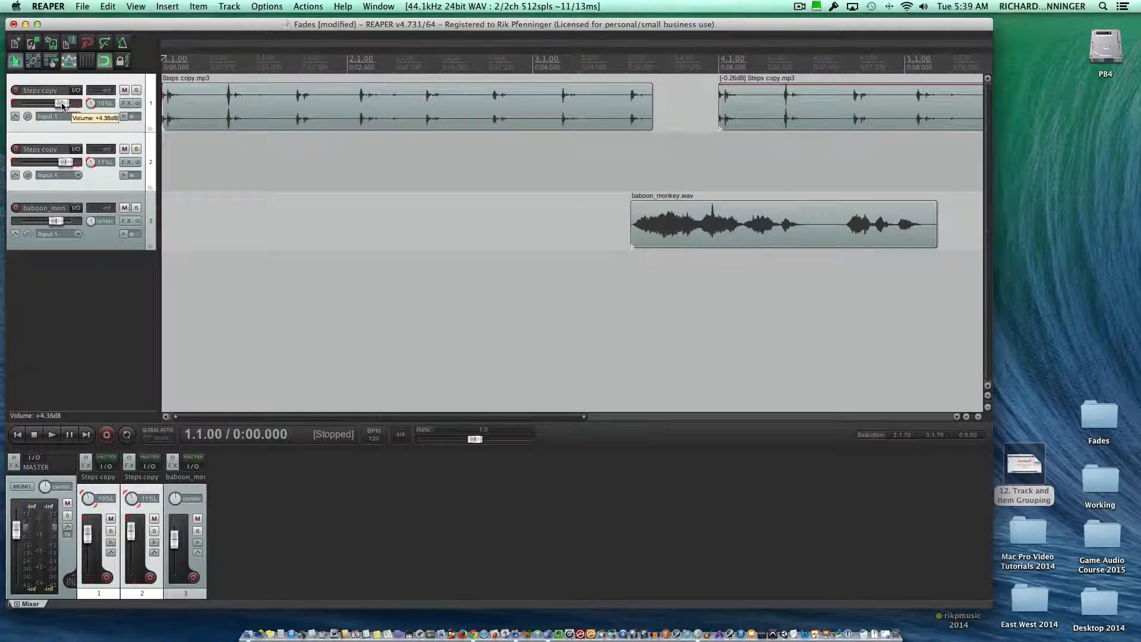
pyautogui.moveTo(68, 102); pyautogui.dragTo(54, 103)
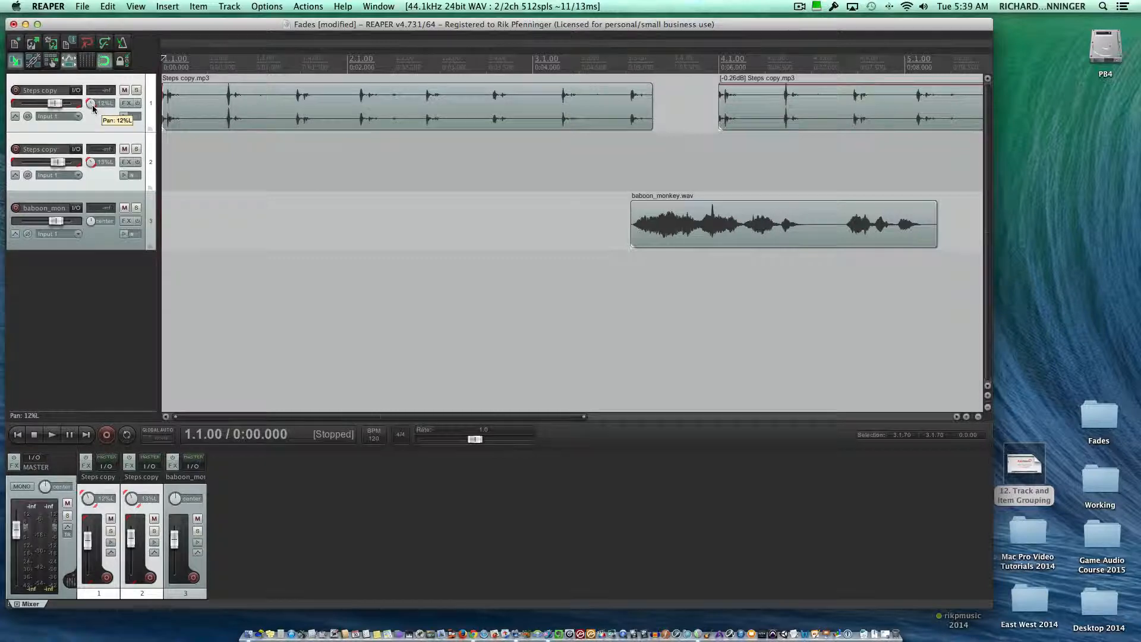
pyautogui.moveTo(131, 116)
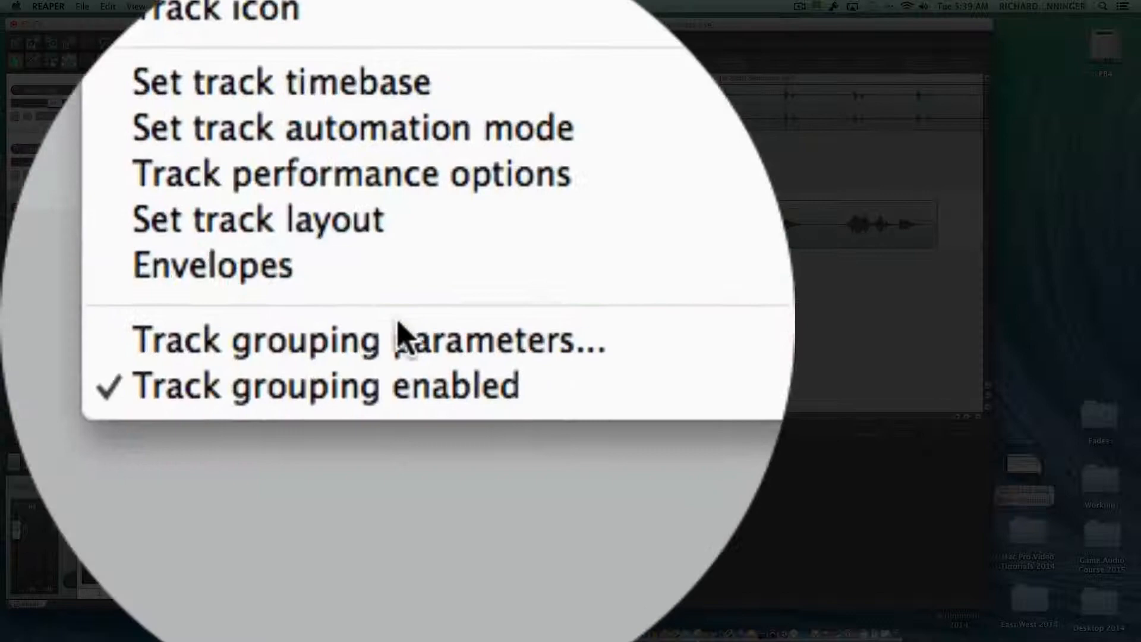
# Clear the volume and pan master/slave boxes in Group 1's grouping settings
pyautogui.click(367, 340)
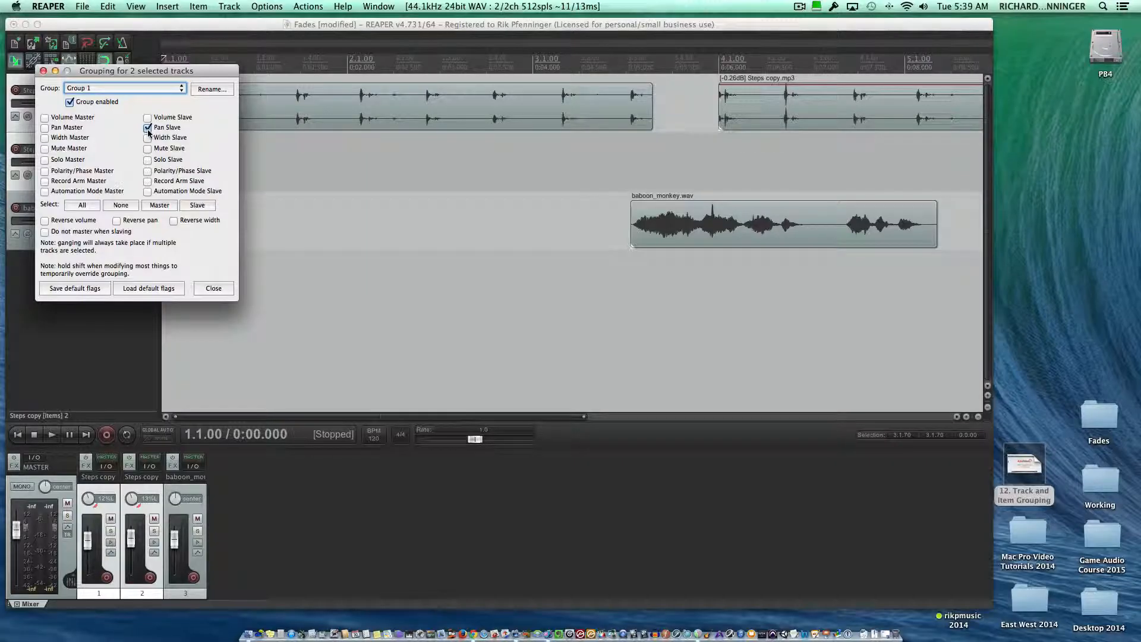
pyautogui.click(213, 288)
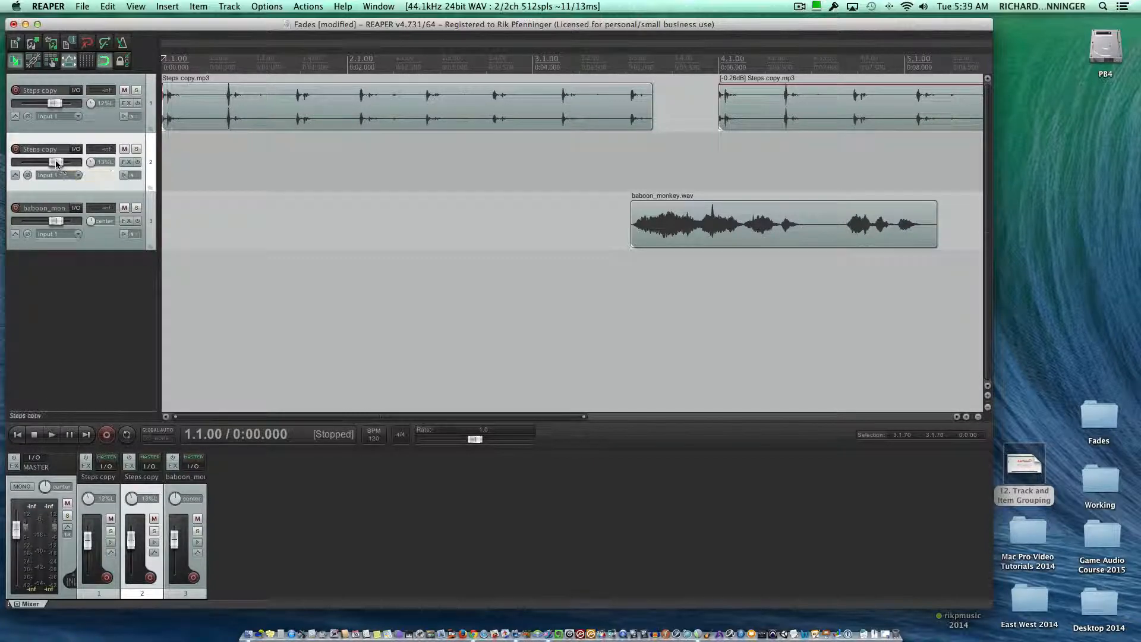
pyautogui.moveTo(129, 188)
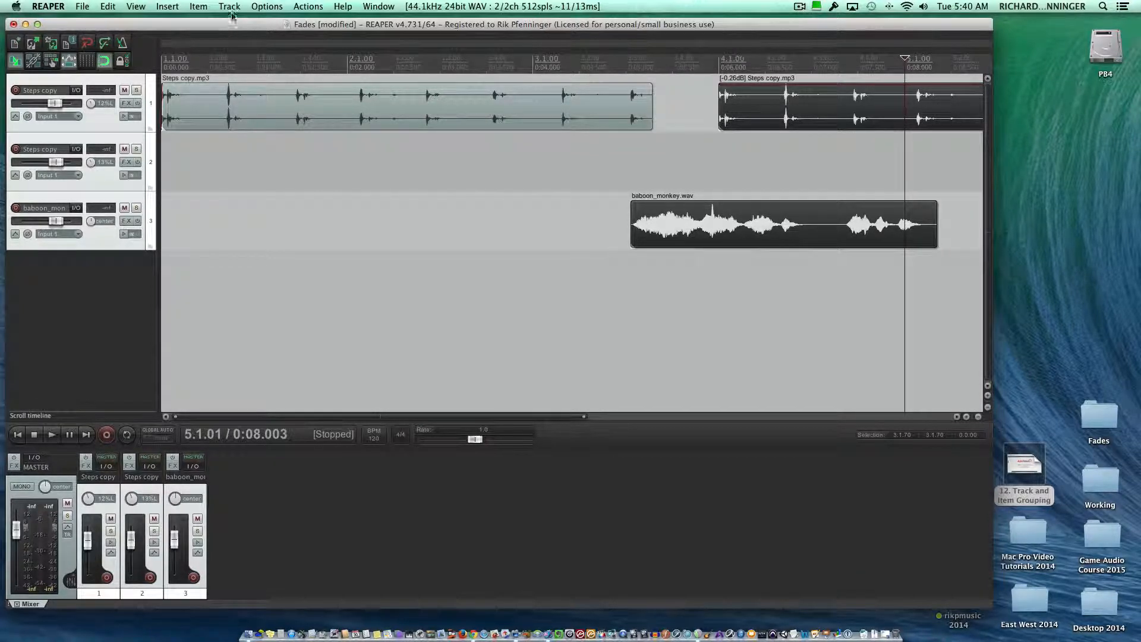
pyautogui.moveTo(198, 6)
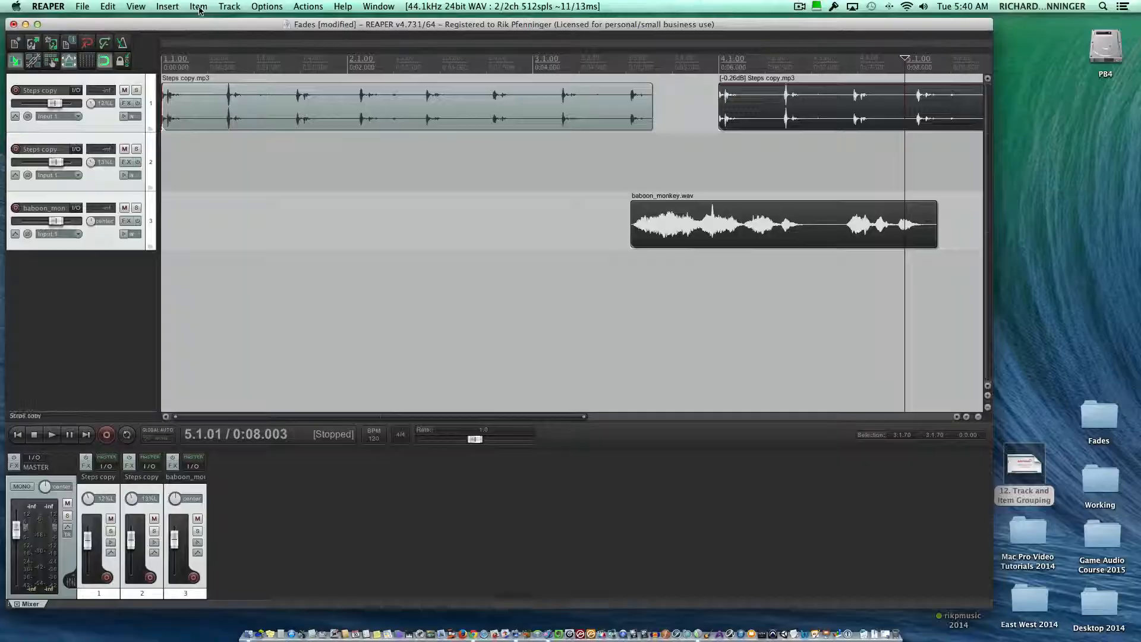
# Group the selected later Steps copy item with baboon_monkey.wav via Item > Group
pyautogui.click(198, 6)
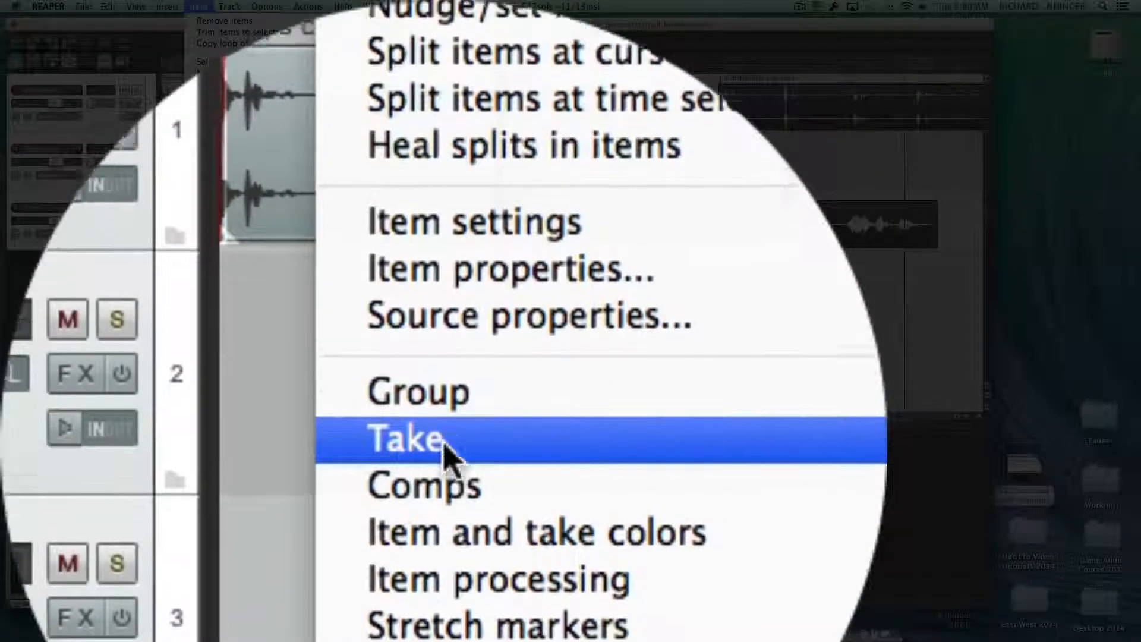
pyautogui.moveTo(208, 166)
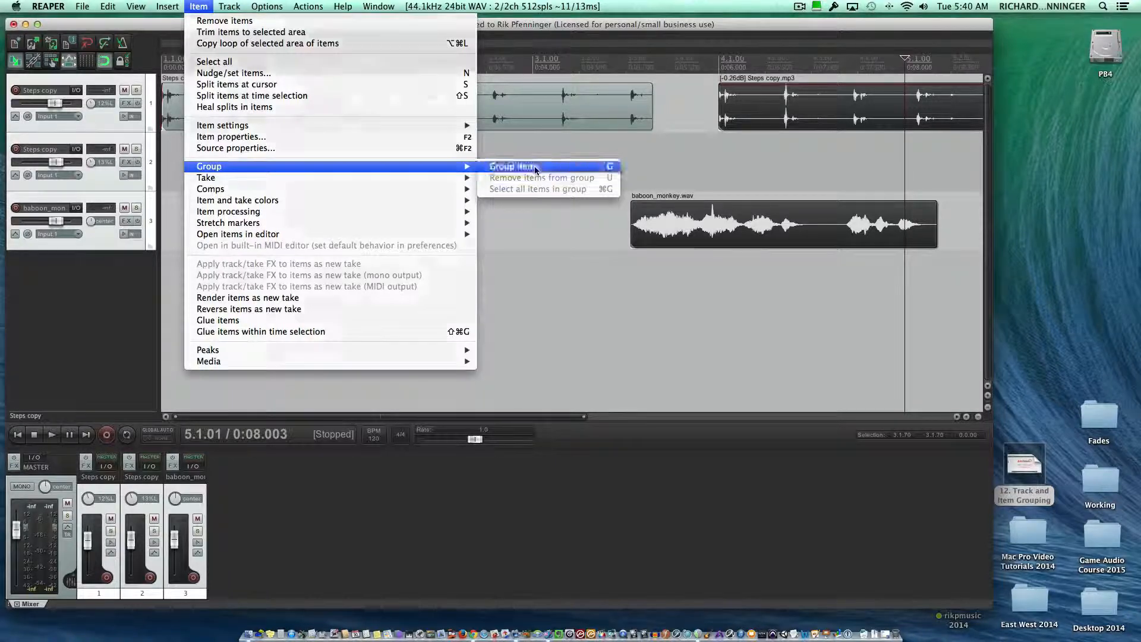
pyautogui.click(512, 166)
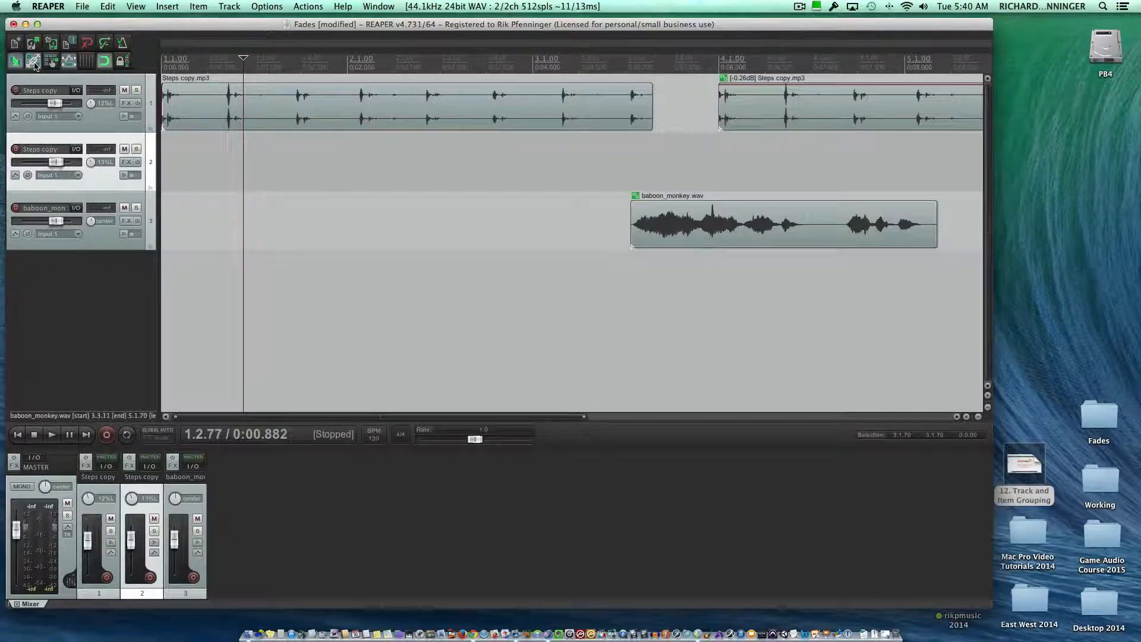
# Drag the grouped Steps copy and baboon_monkey.wav items slightly later together
pyautogui.click(34, 61)
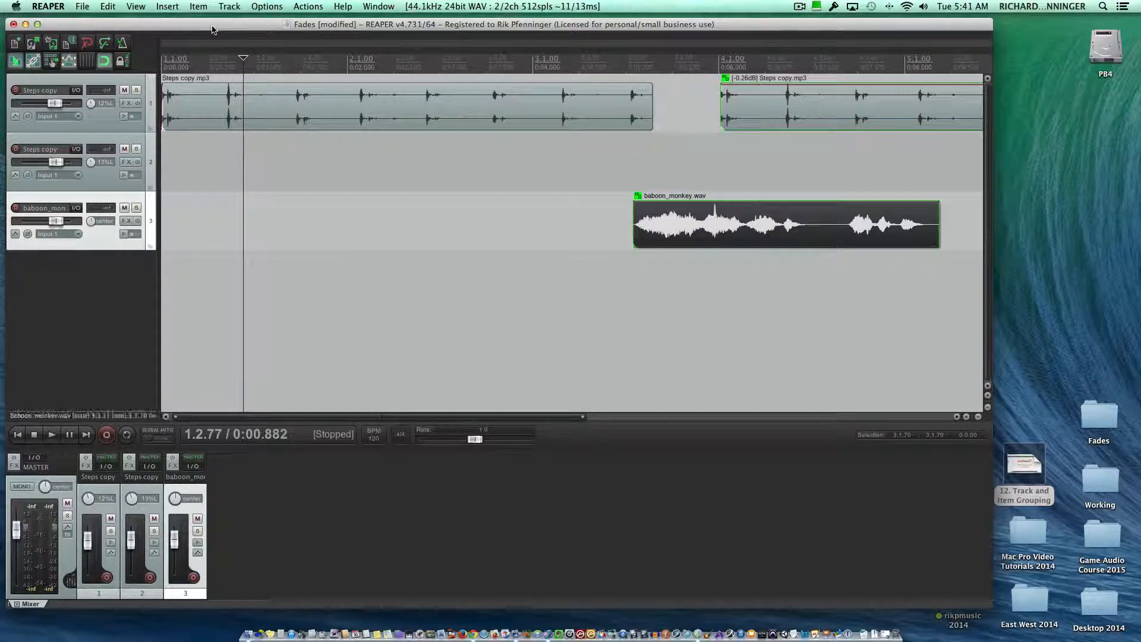
# Remove both items from their group and shift baboon_monkey.wav slightly earlier alone
pyautogui.click(785, 224)
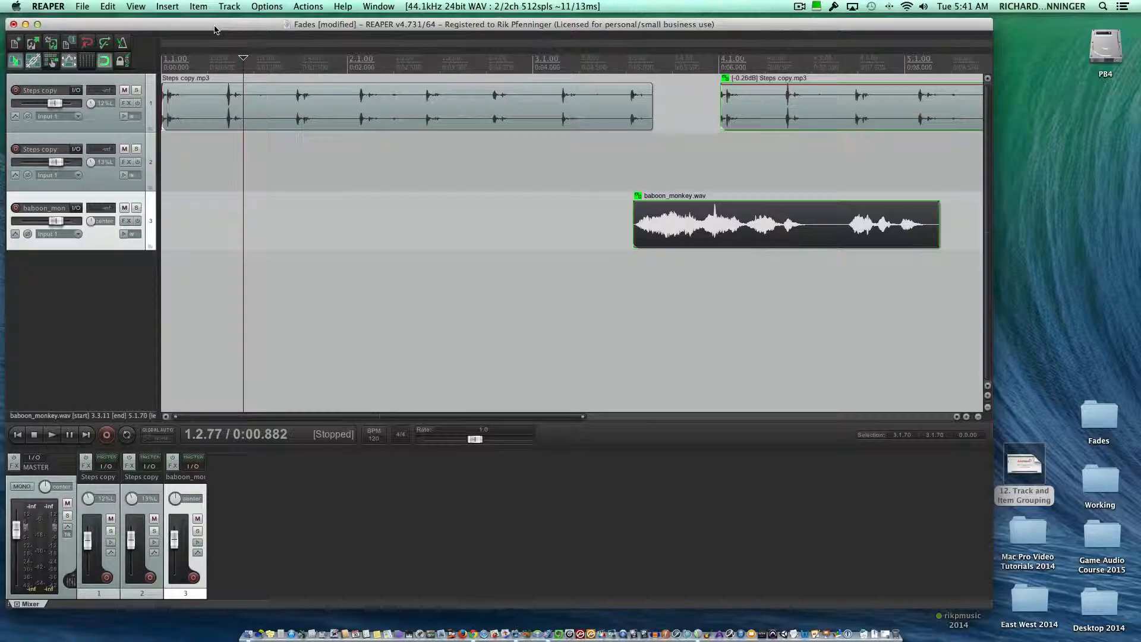
pyautogui.click(198, 6)
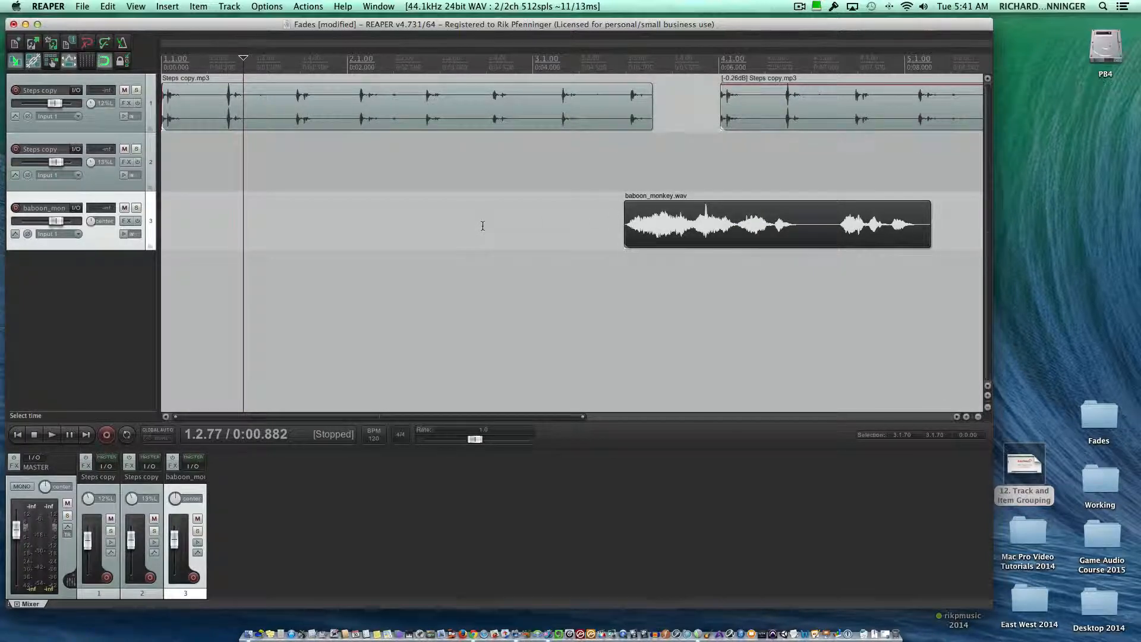
pyautogui.click(775, 223)
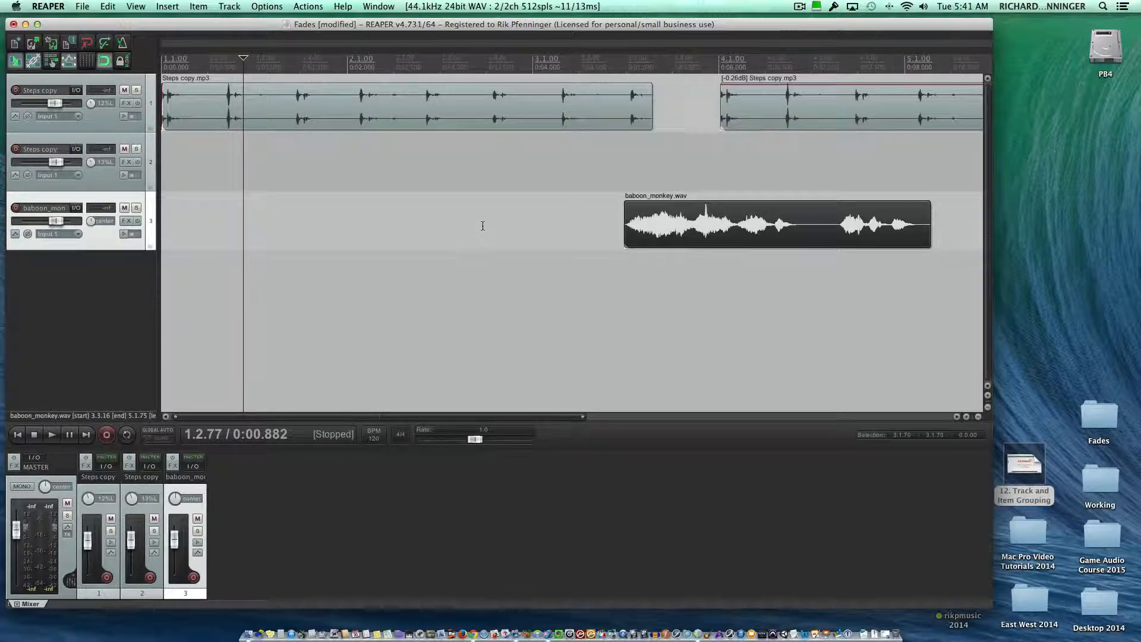
pyautogui.moveTo(451, 289)
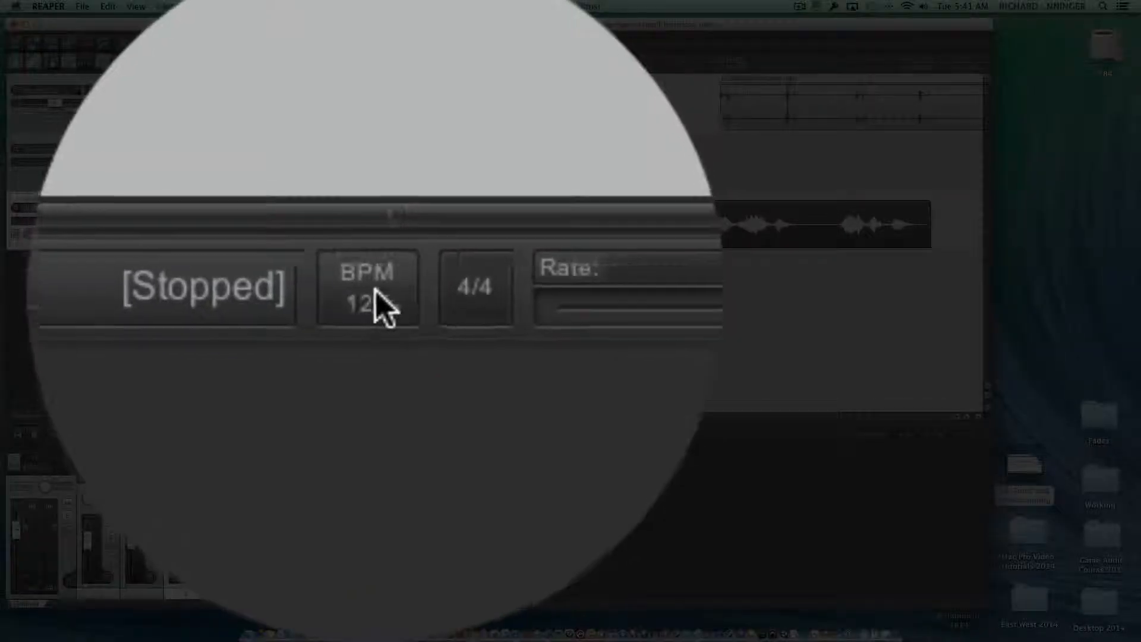
pyautogui.moveTo(367, 284)
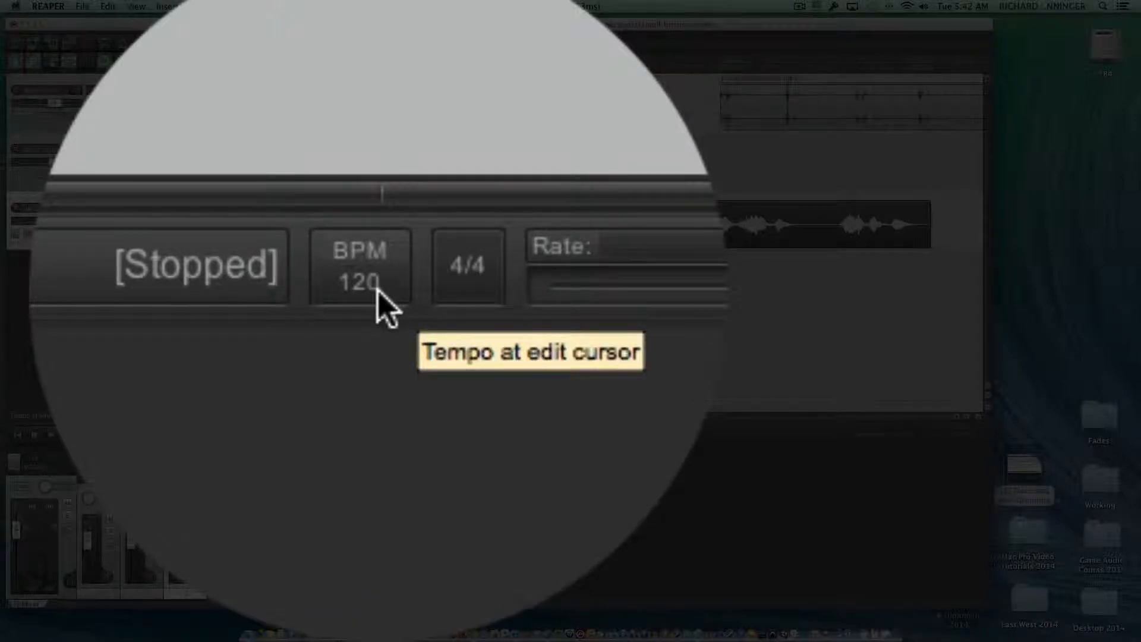